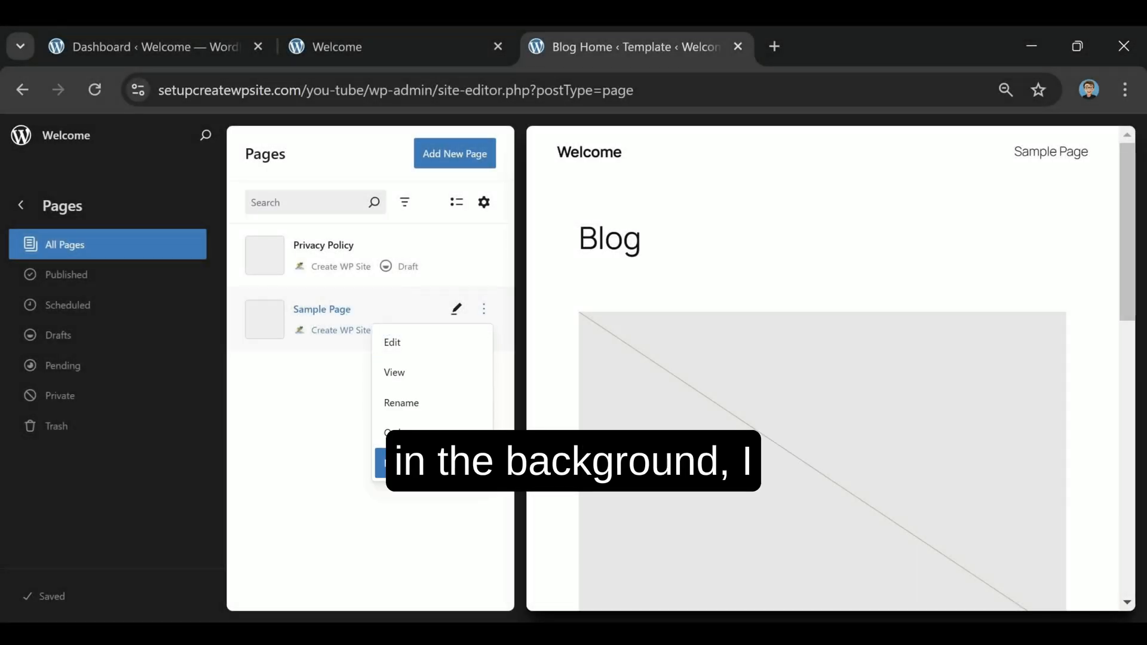
Trash Sample Page, create and publish a blank 'Home' page, and return to pages.
left_click(401, 440)
type("Home")
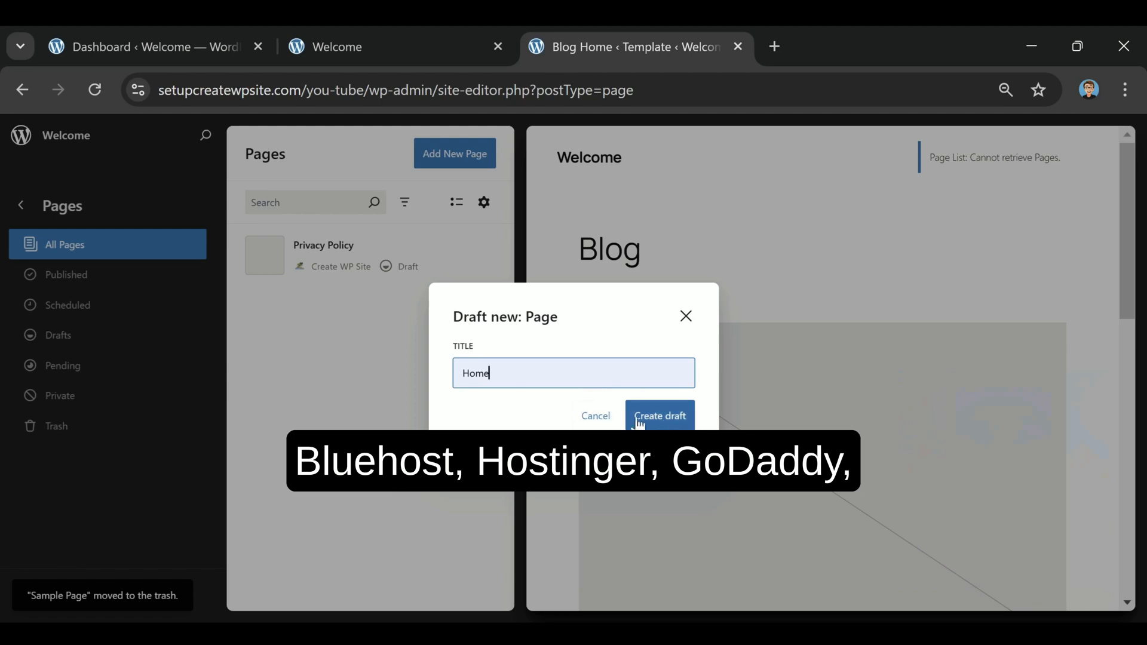
left_click(659, 416)
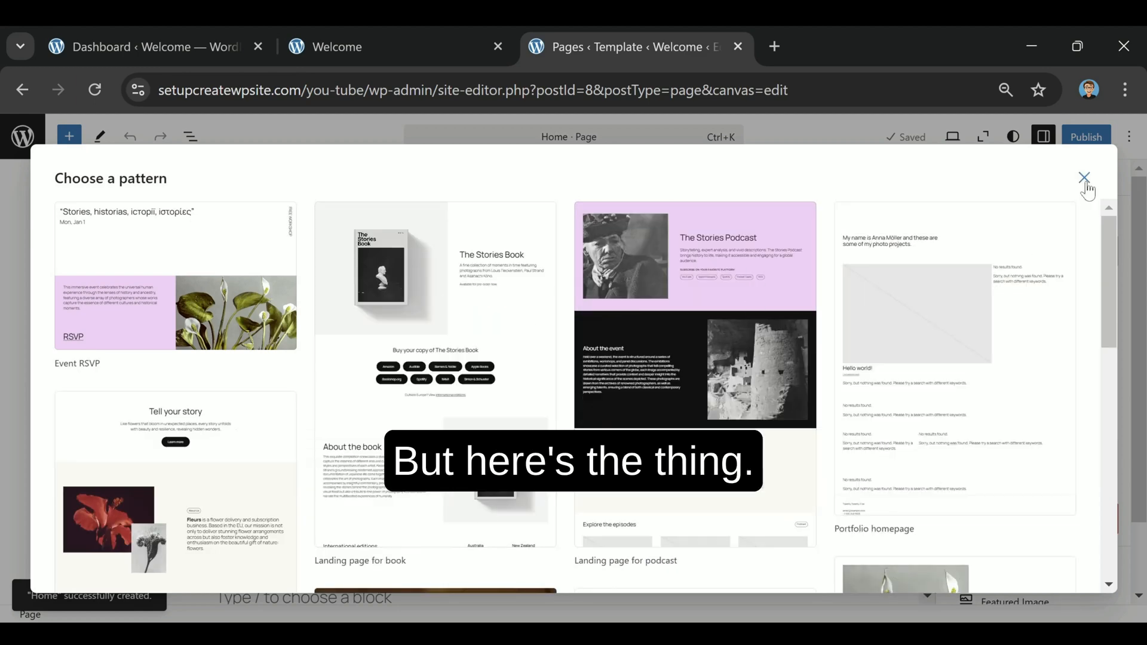
left_click(1083, 178)
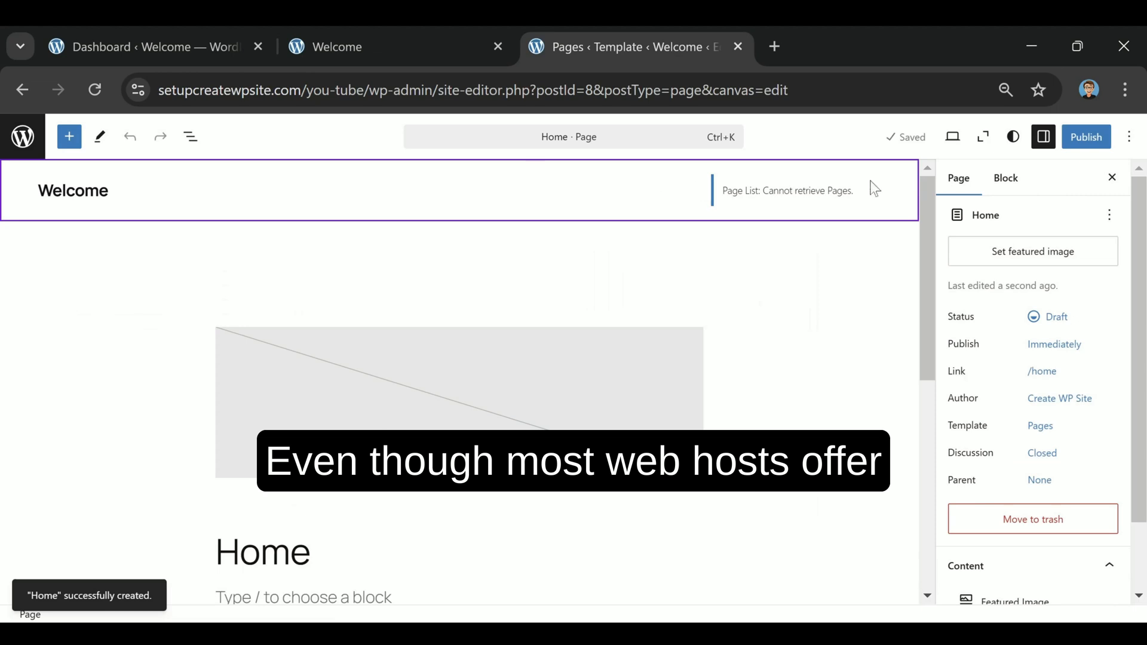
left_click(1086, 137)
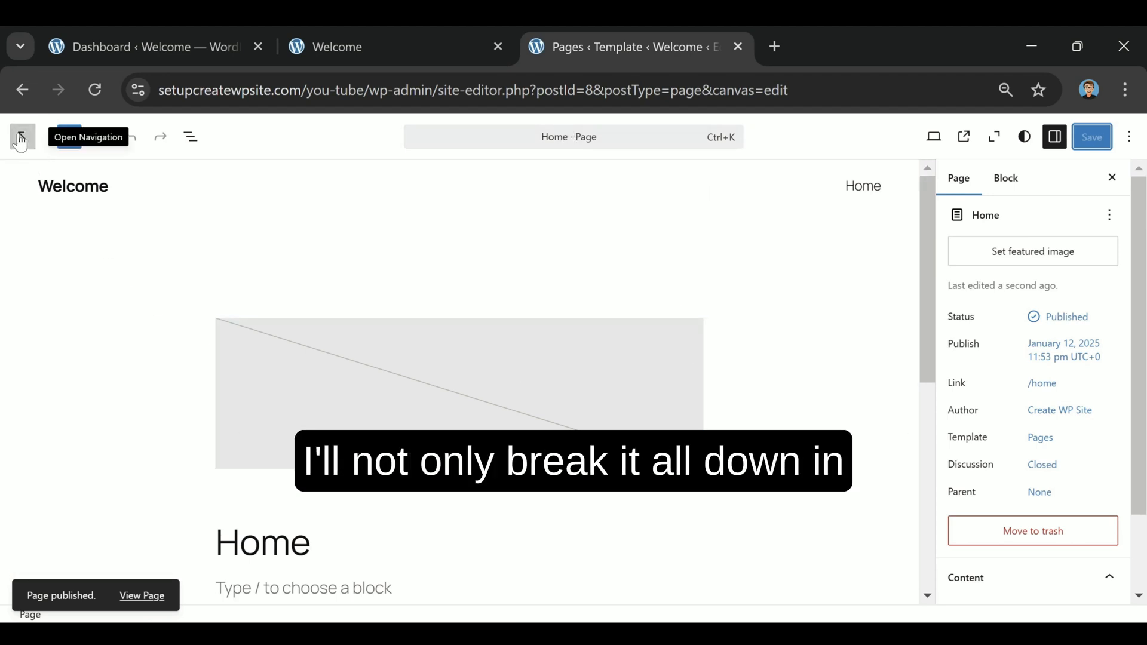
left_click(20, 137)
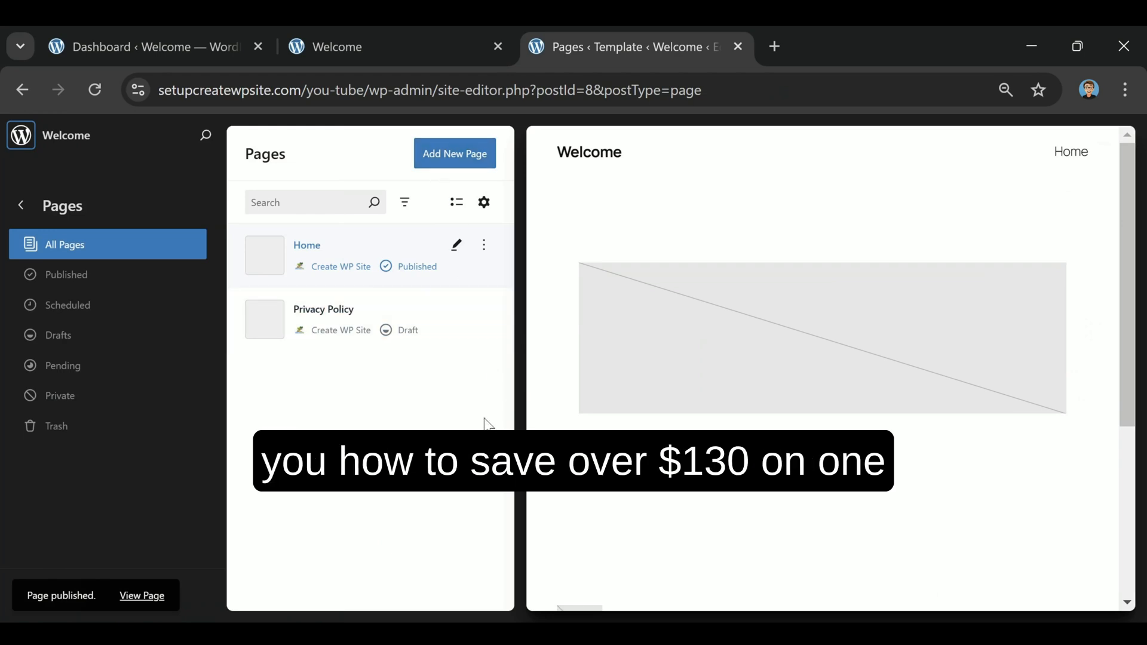
Add a page titled 'Blog', skip the patterns, publish it, and return to the pages list.
left_click(454, 153)
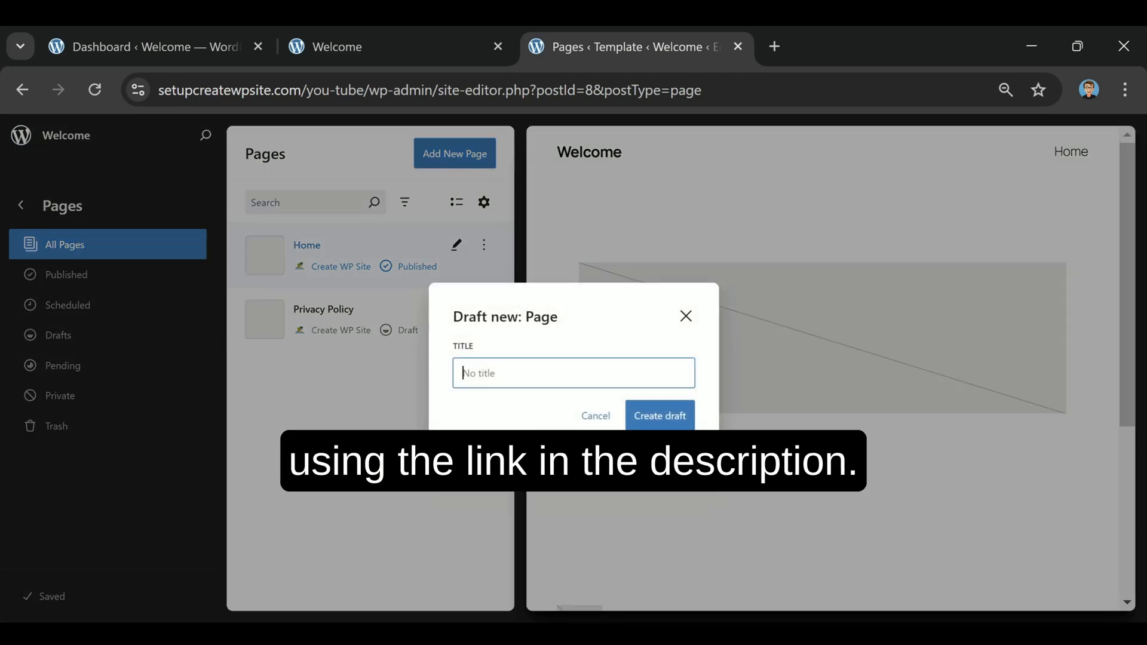
type("B")
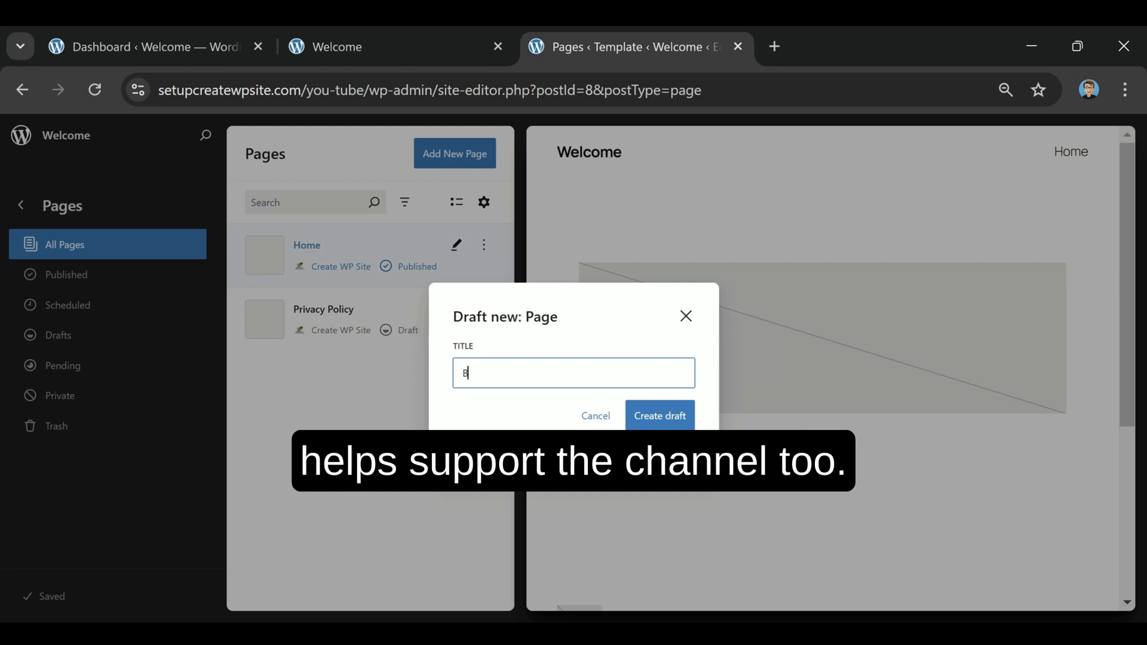
type("log")
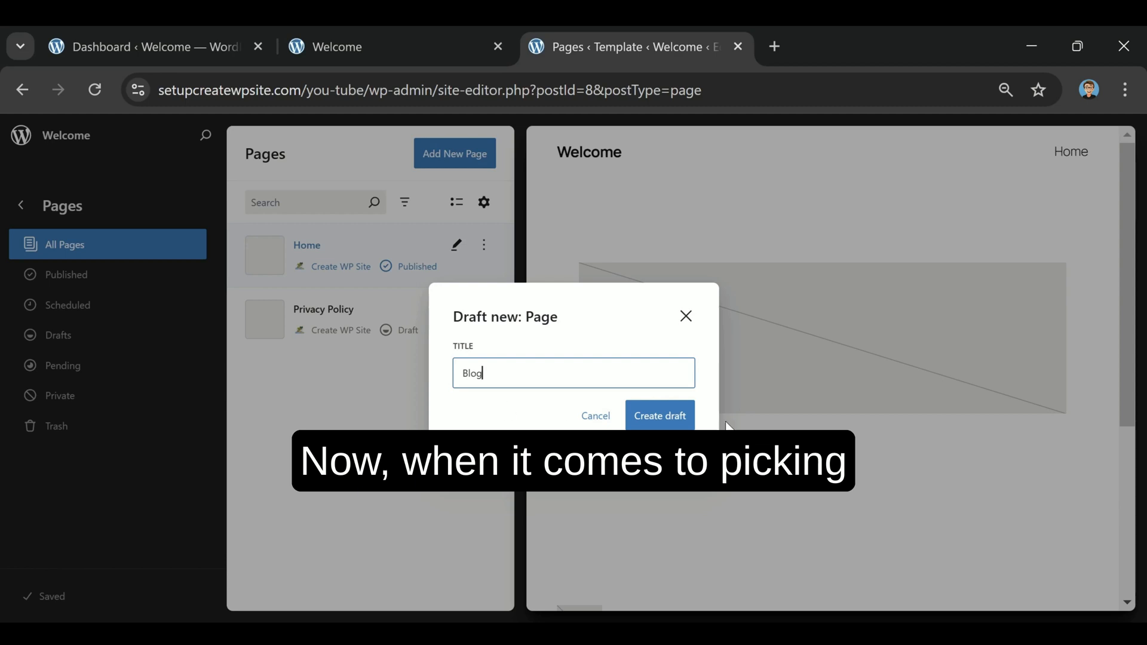
left_click(660, 415)
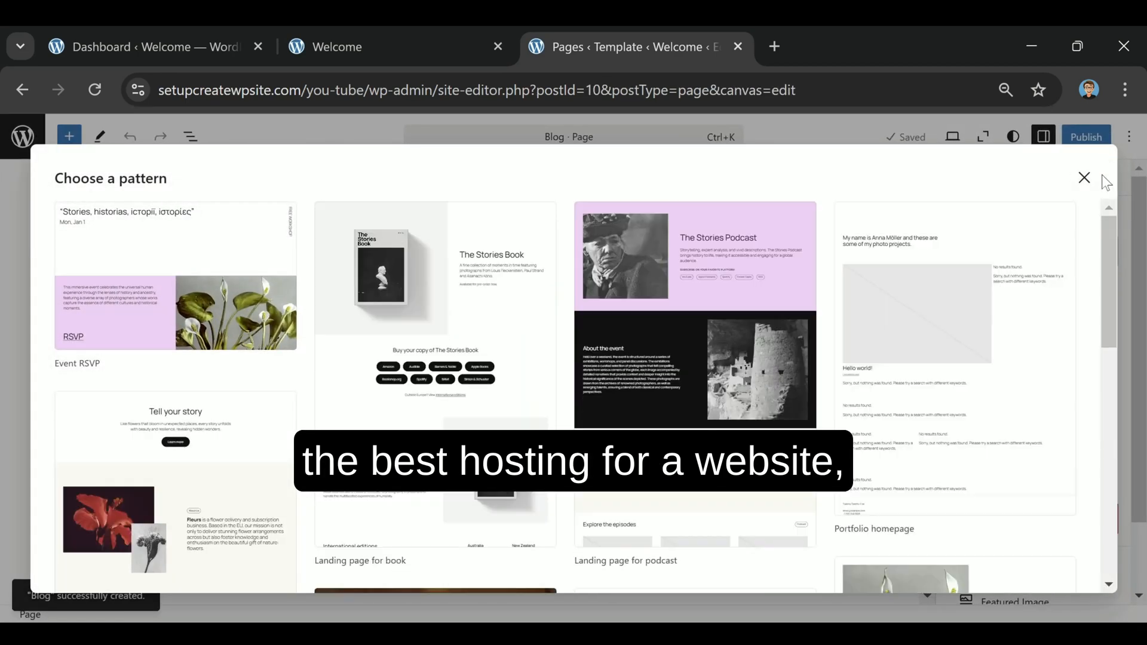
left_click(1081, 177)
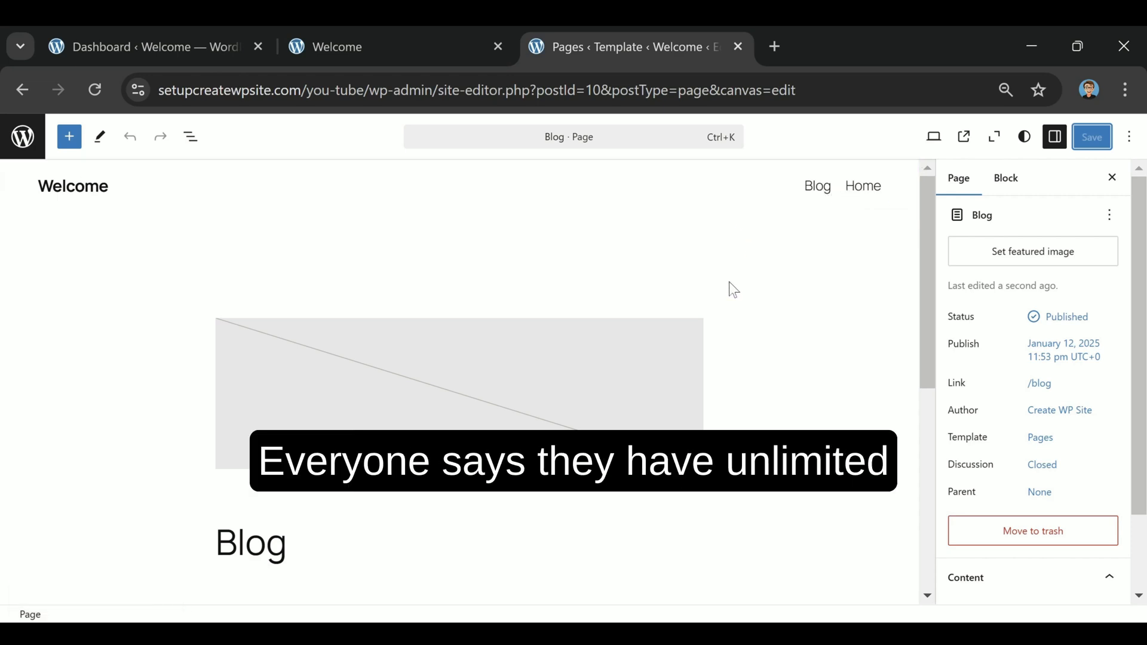
left_click(21, 136)
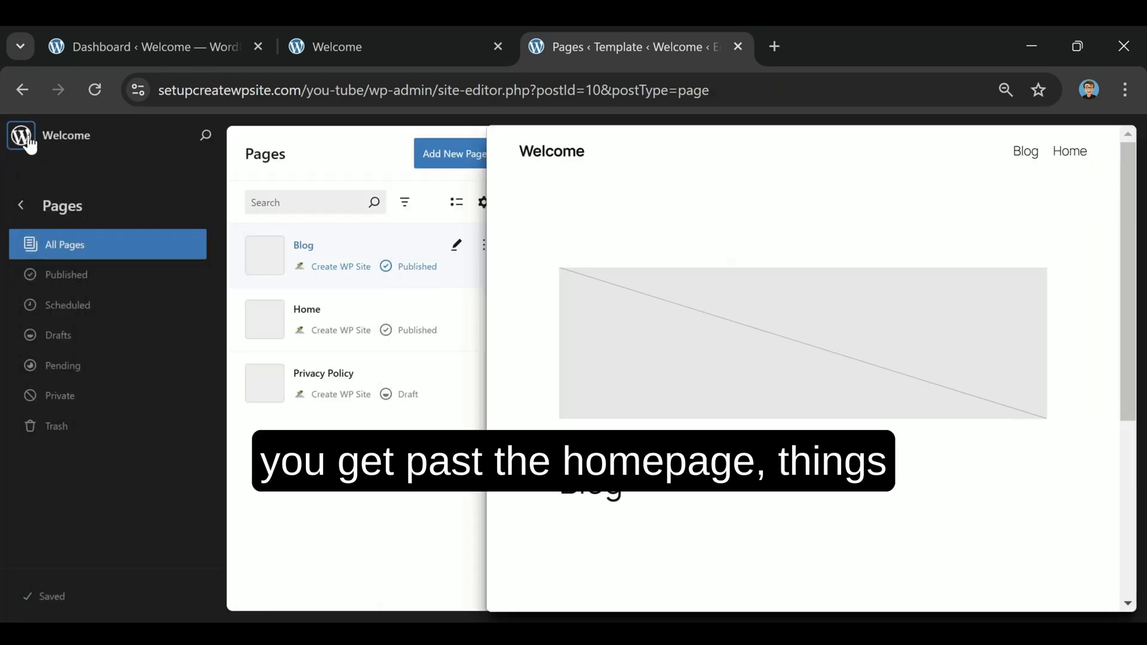
Add a new page titled 'Contact' as a draft and publish it.
left_click(454, 153)
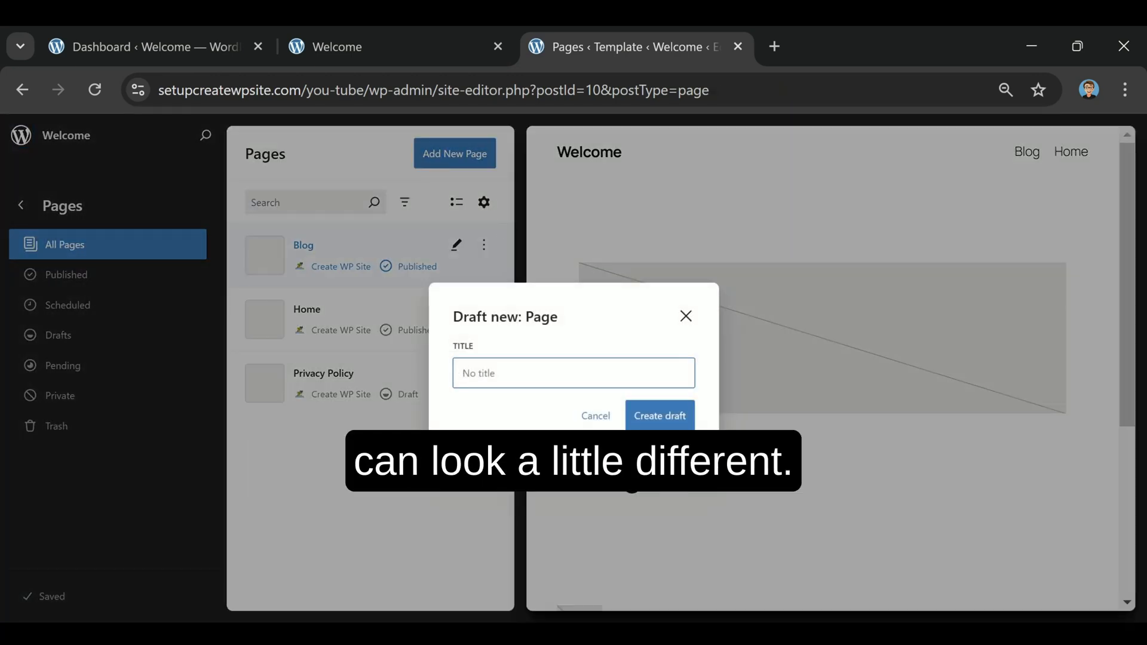
type("c")
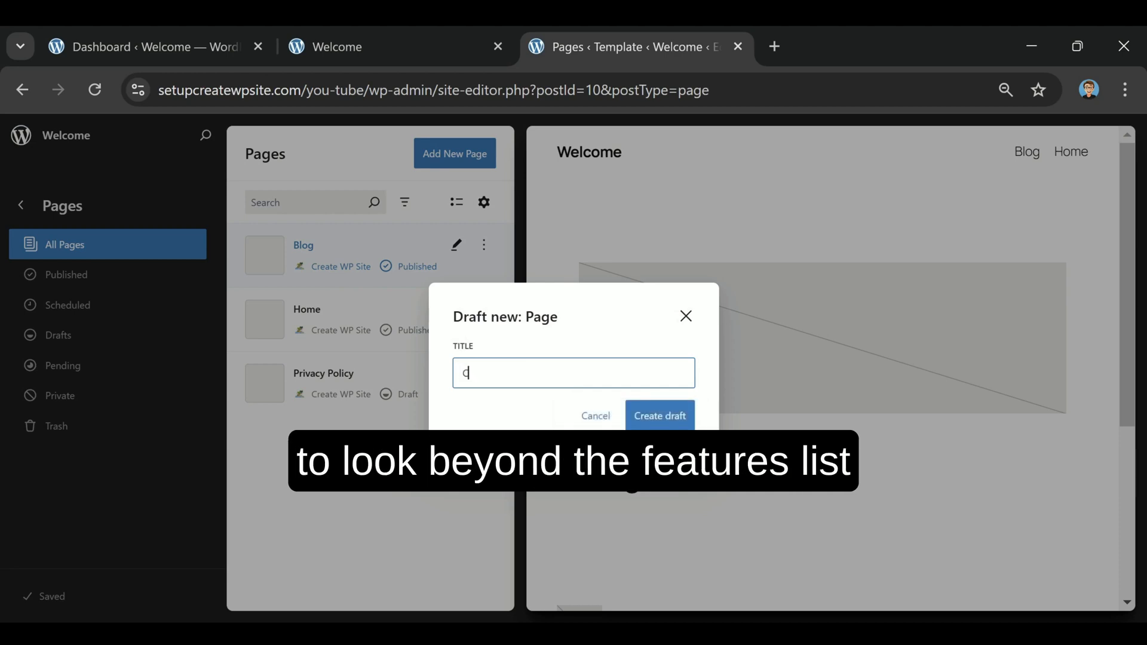
type("Contact")
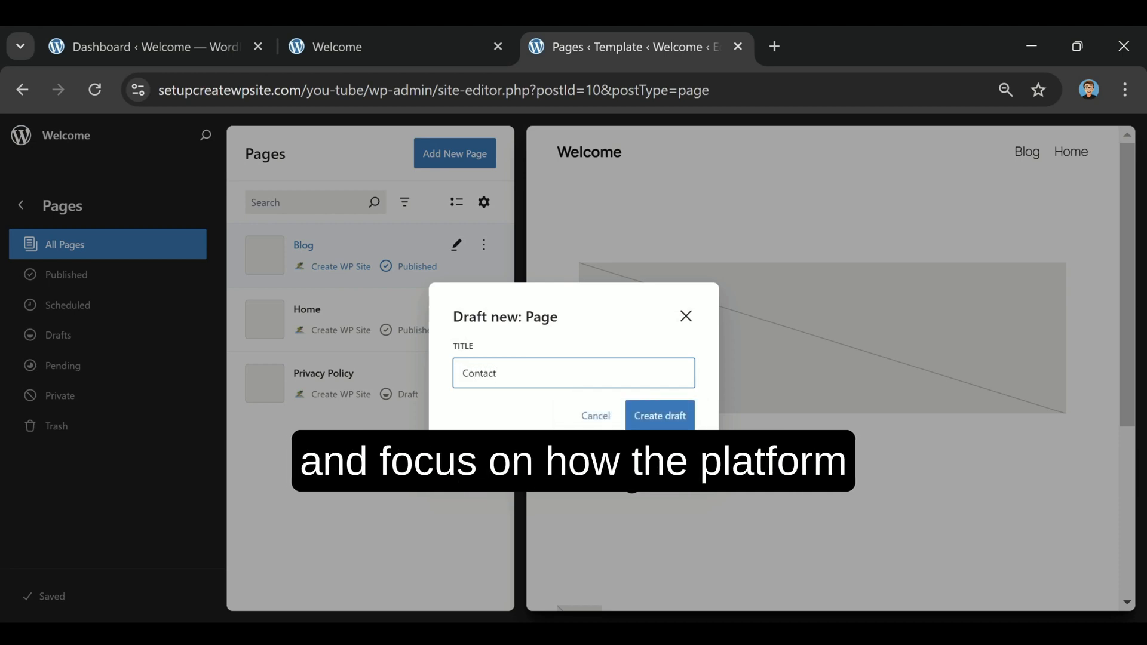
left_click(660, 416)
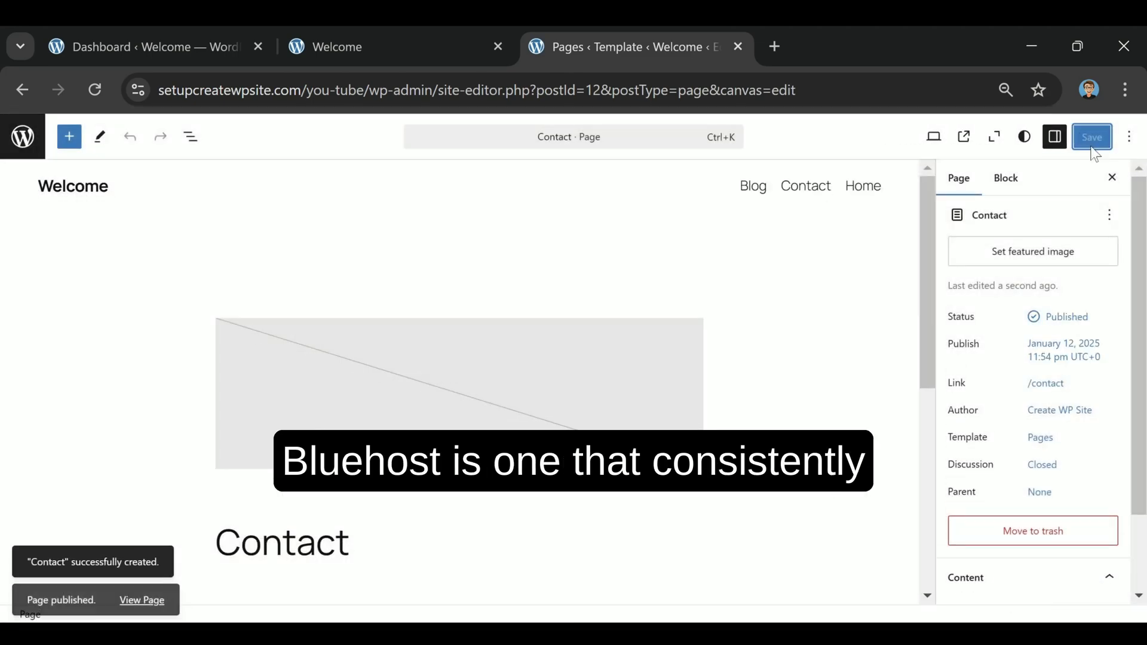
left_click(1091, 136)
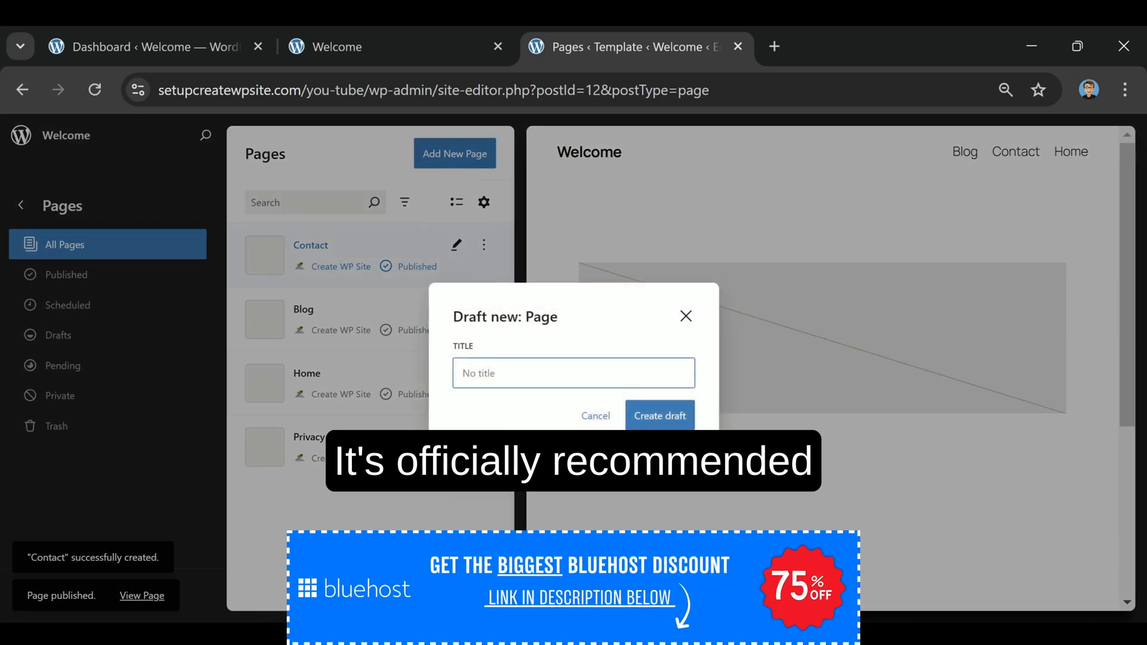
Title the new page 'About' and create it as a draft without a pattern.
type("A")
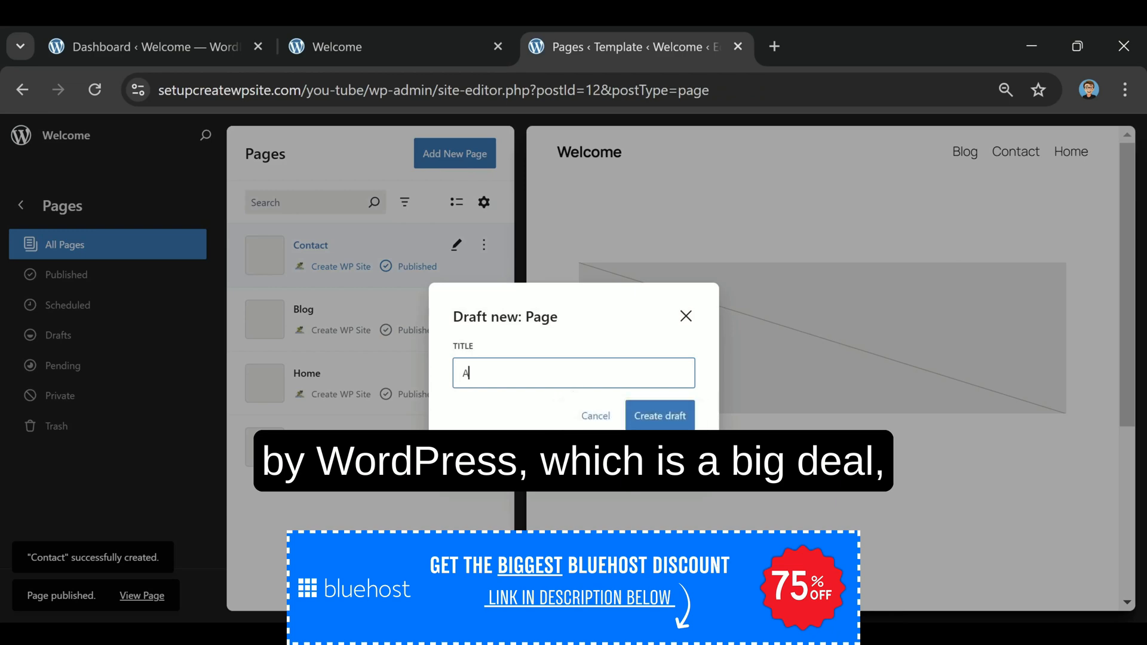
type("bout")
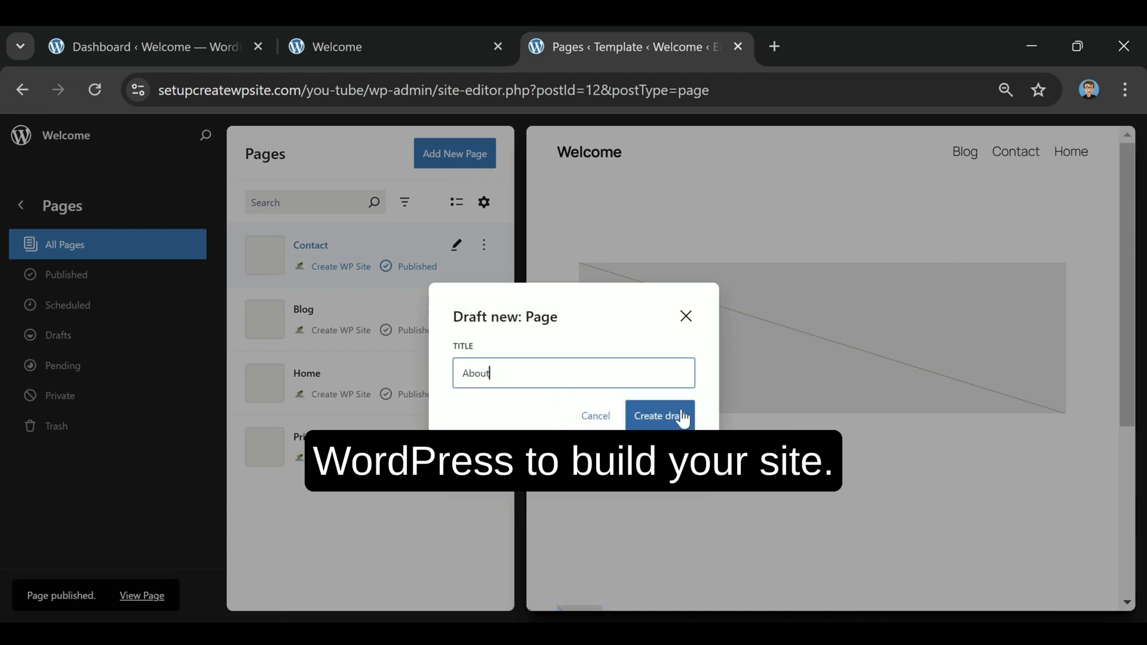
left_click(659, 416)
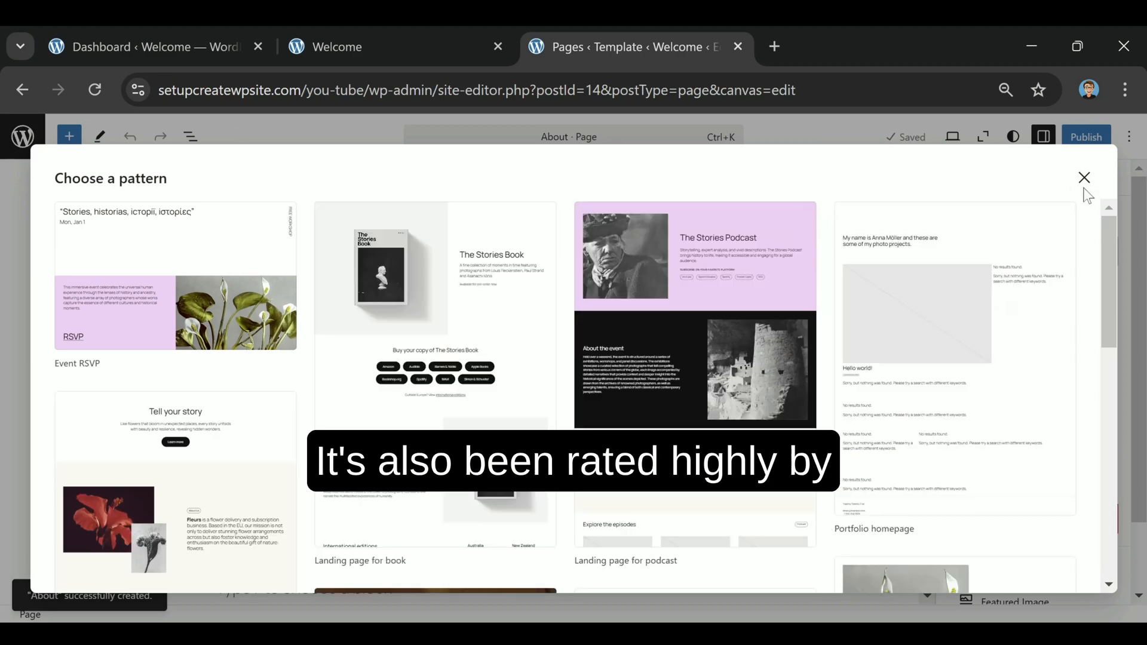
left_click(1083, 177)
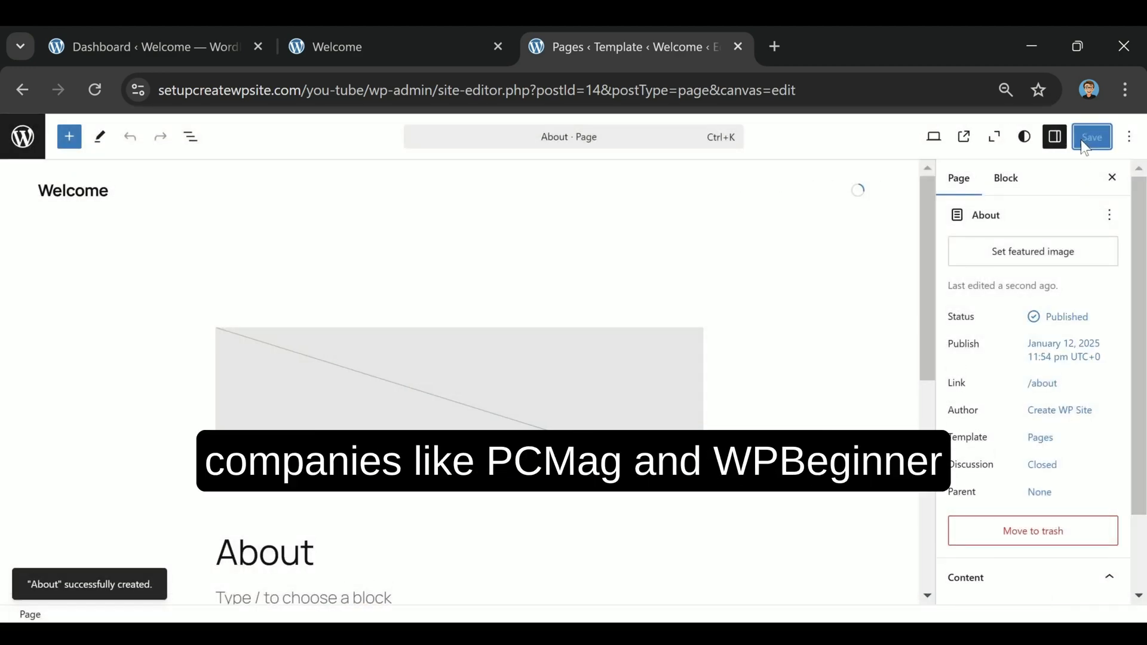
Publish the About page, select its Featured Image block, and return to Design.
left_click(1092, 137)
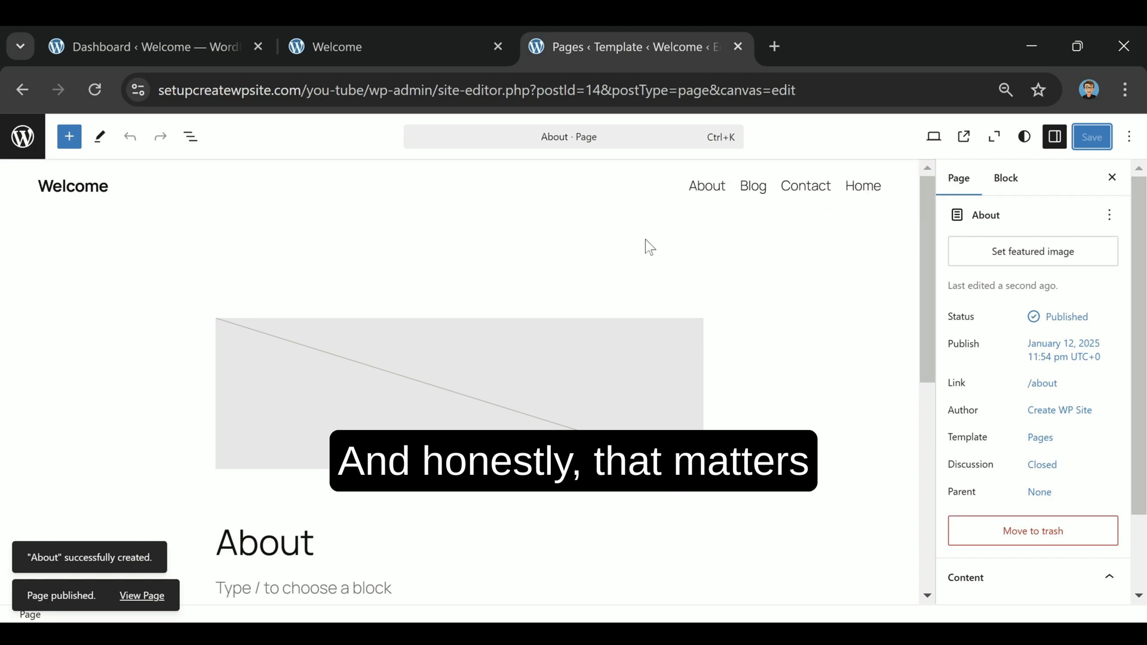
left_click(459, 393)
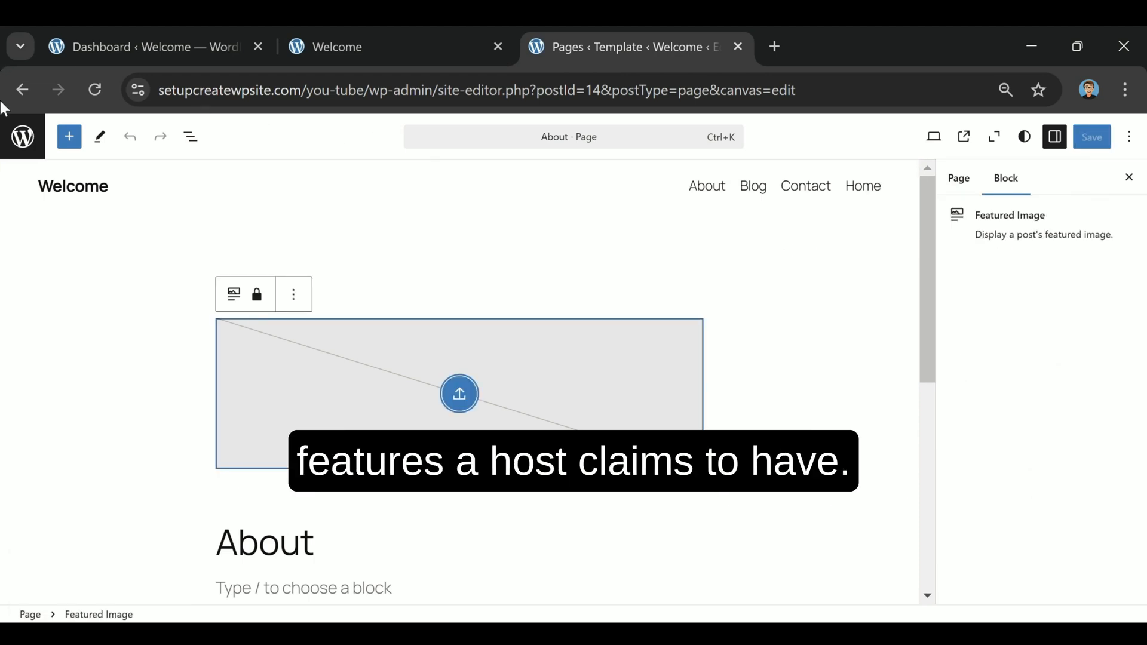
left_click(22, 136)
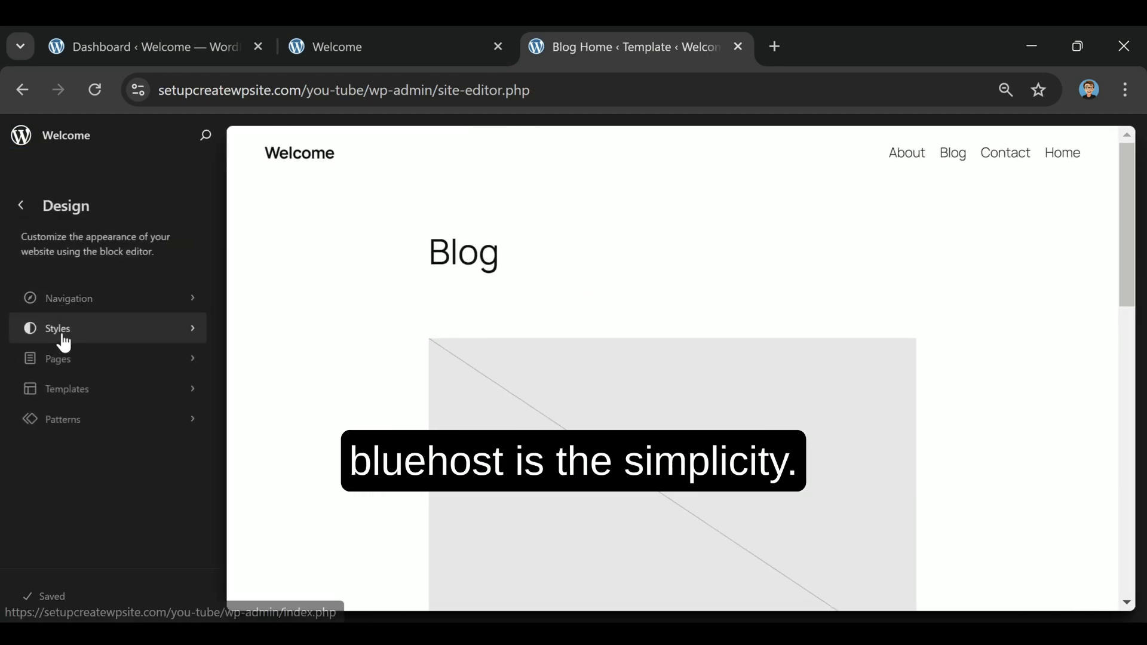
Preview the Noon style variation in Styles, then apply the dark variation.
left_click(57, 328)
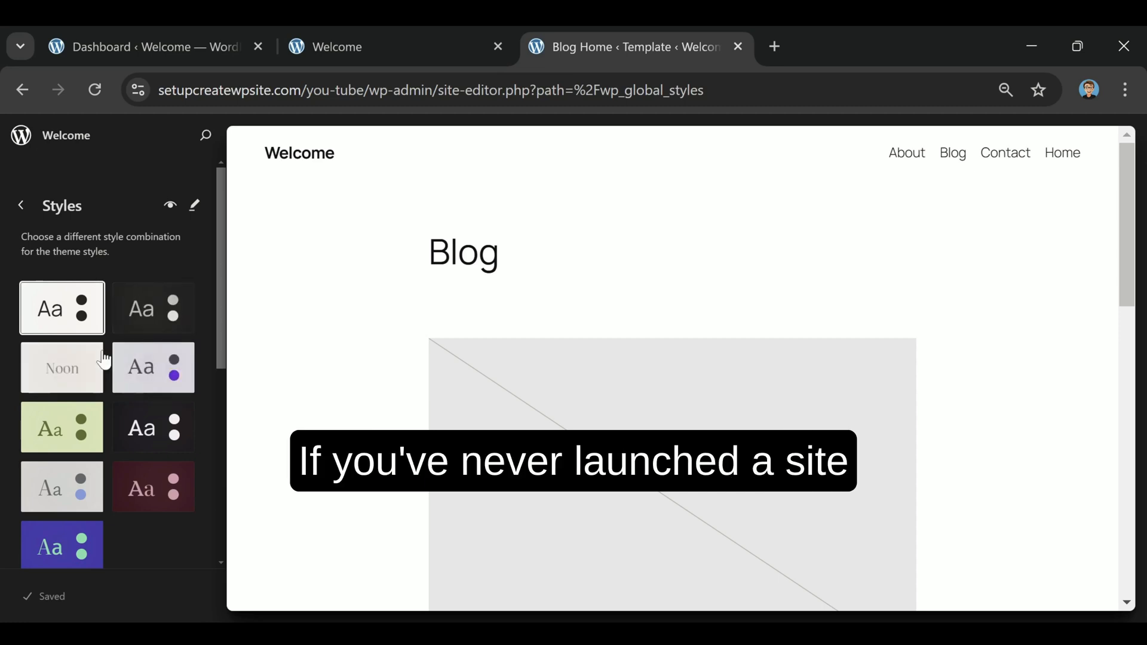
left_click(153, 308)
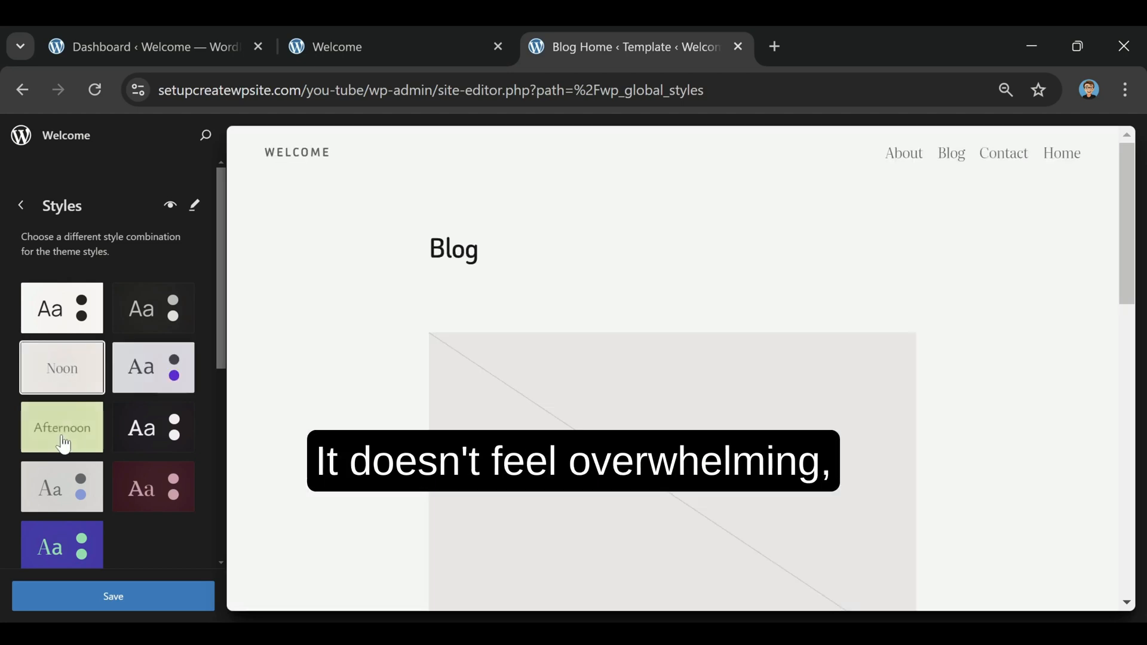
left_click(153, 427)
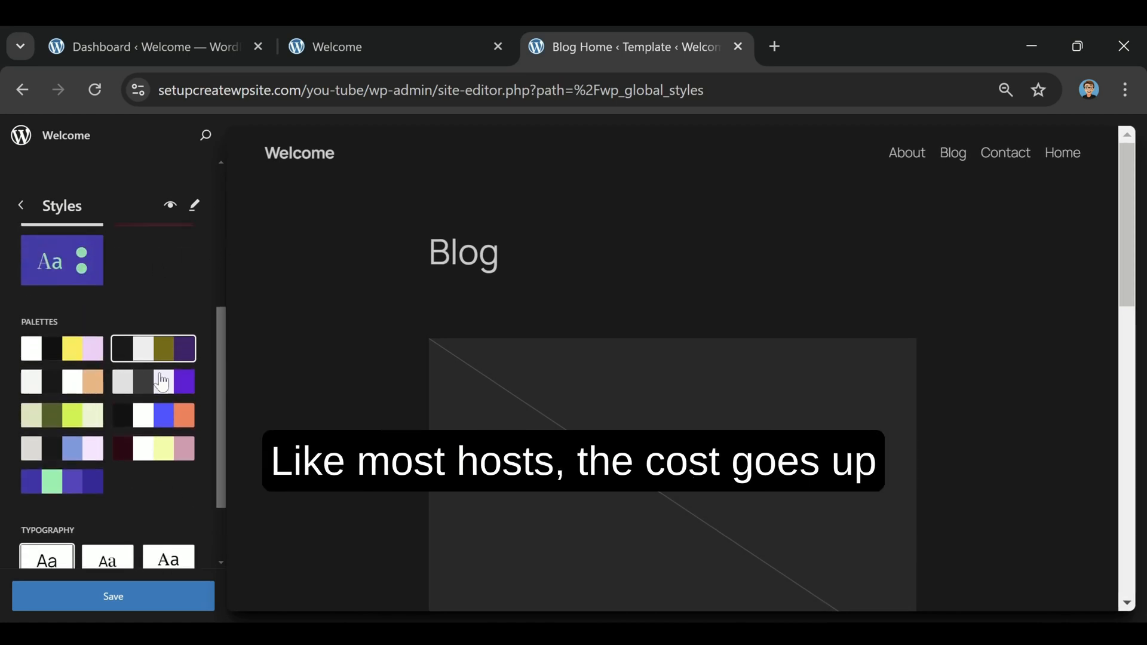
Preview typography presets, then save the uppercase-title, serif-heading pairing.
scroll("down", 3)
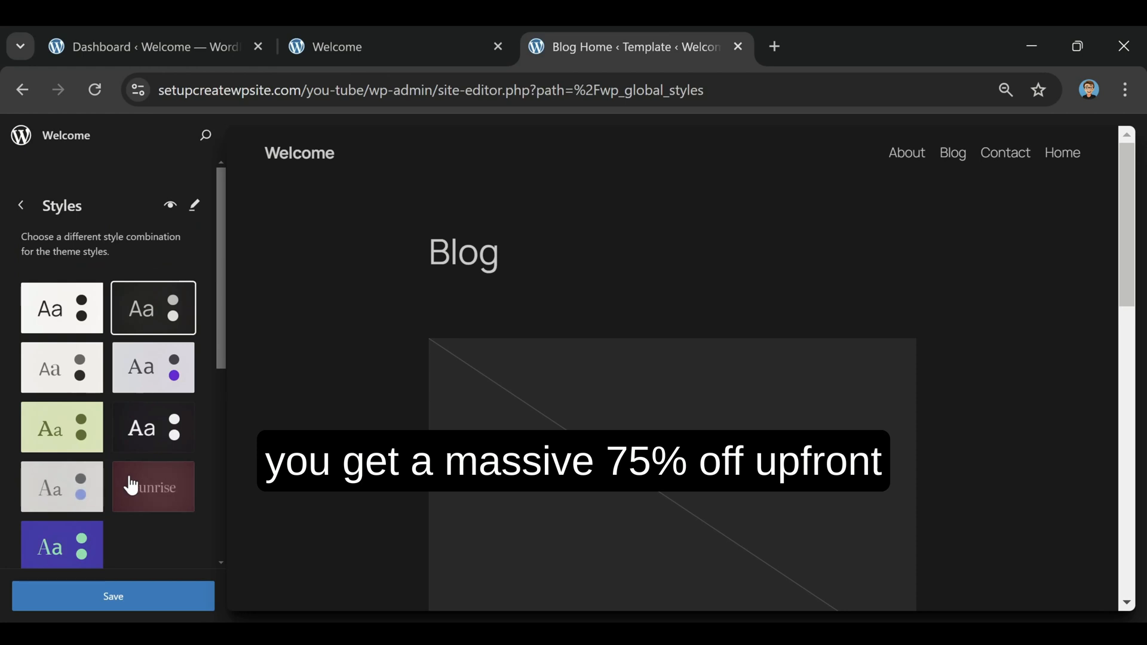
scroll("down", 3)
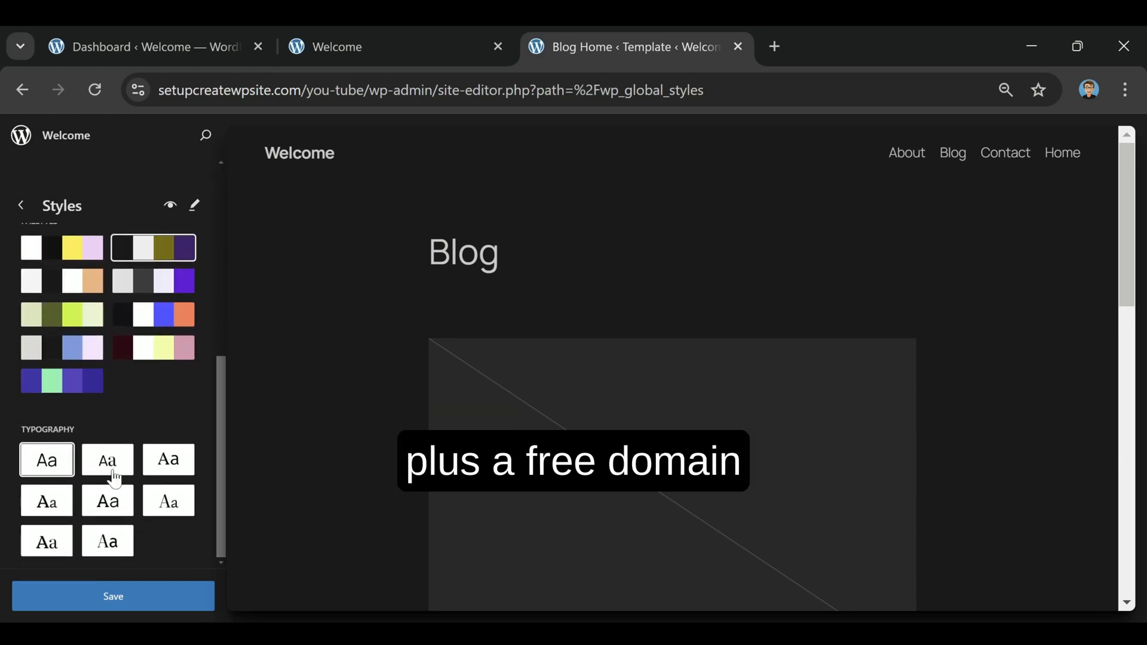
left_click(168, 460)
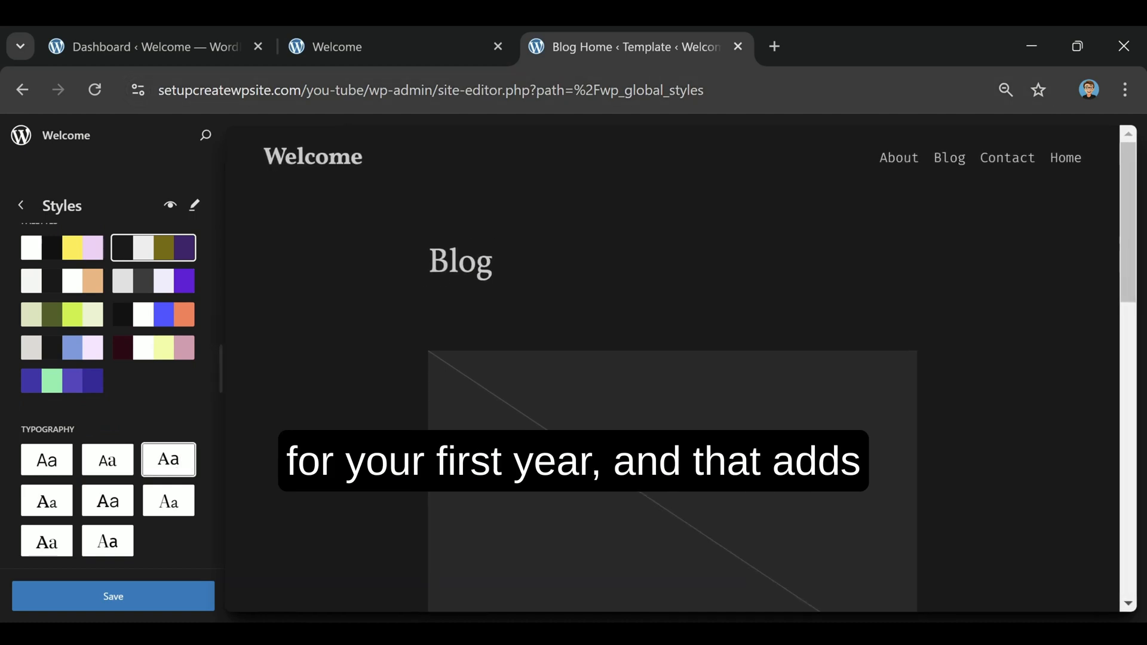
left_click(46, 501)
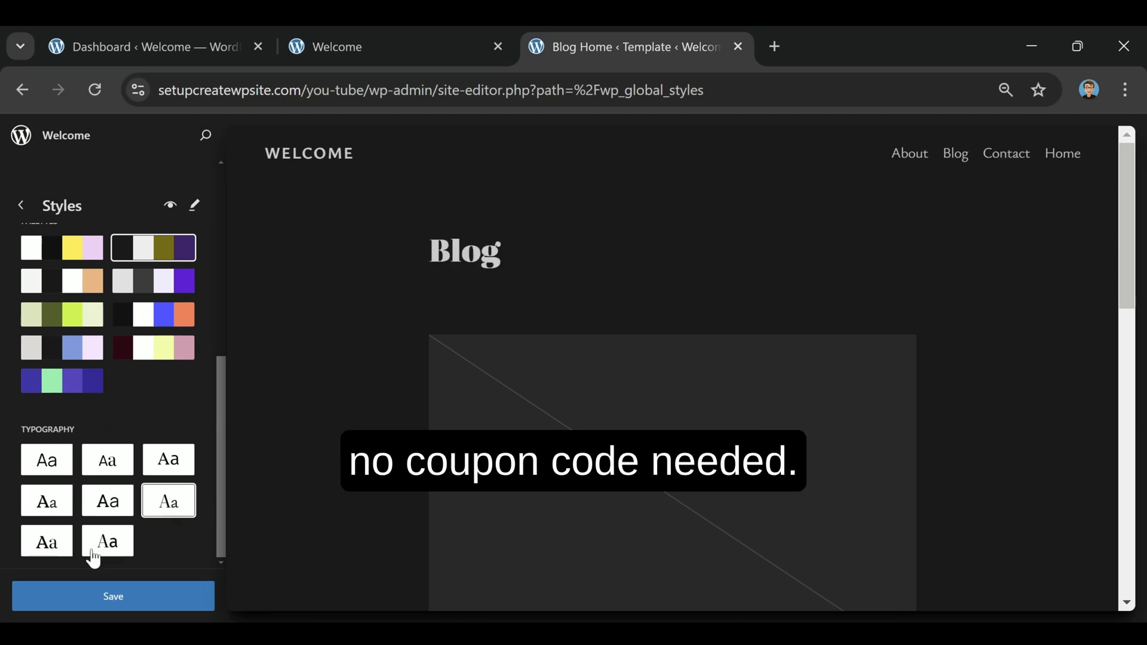
left_click(46, 541)
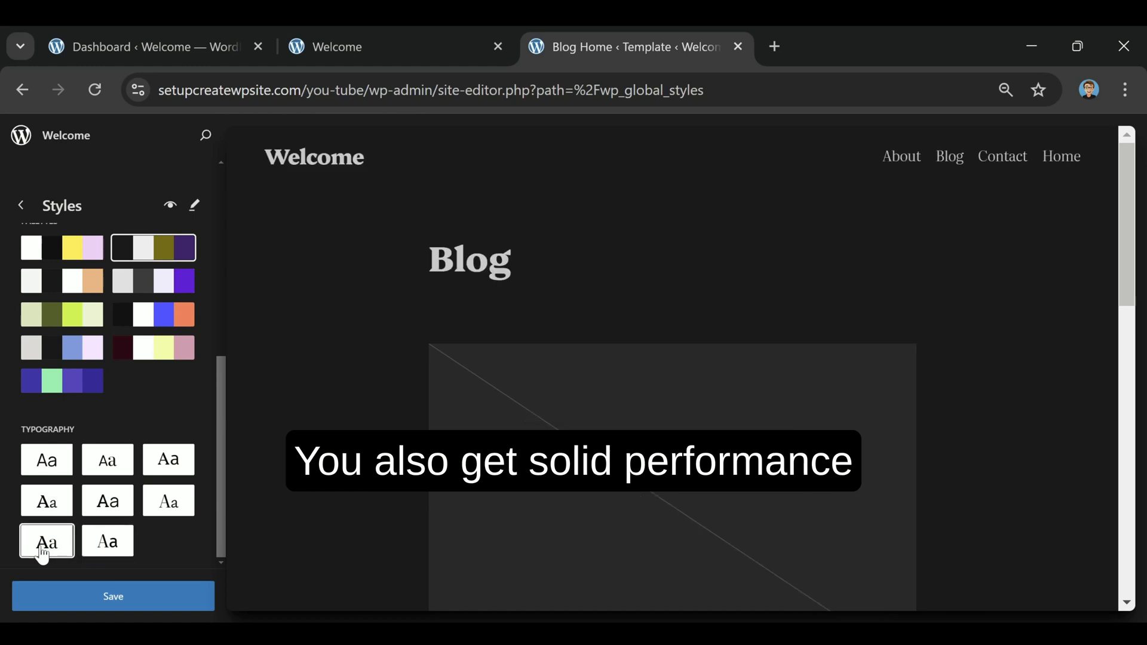
left_click(108, 501)
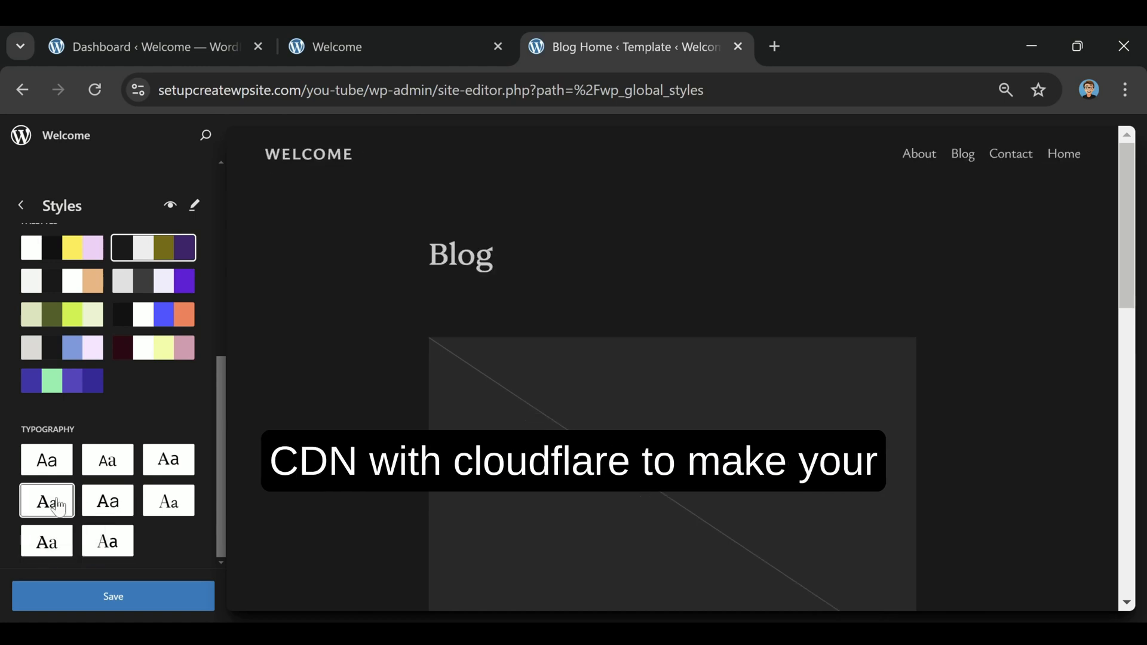
mouse_move(43, 504)
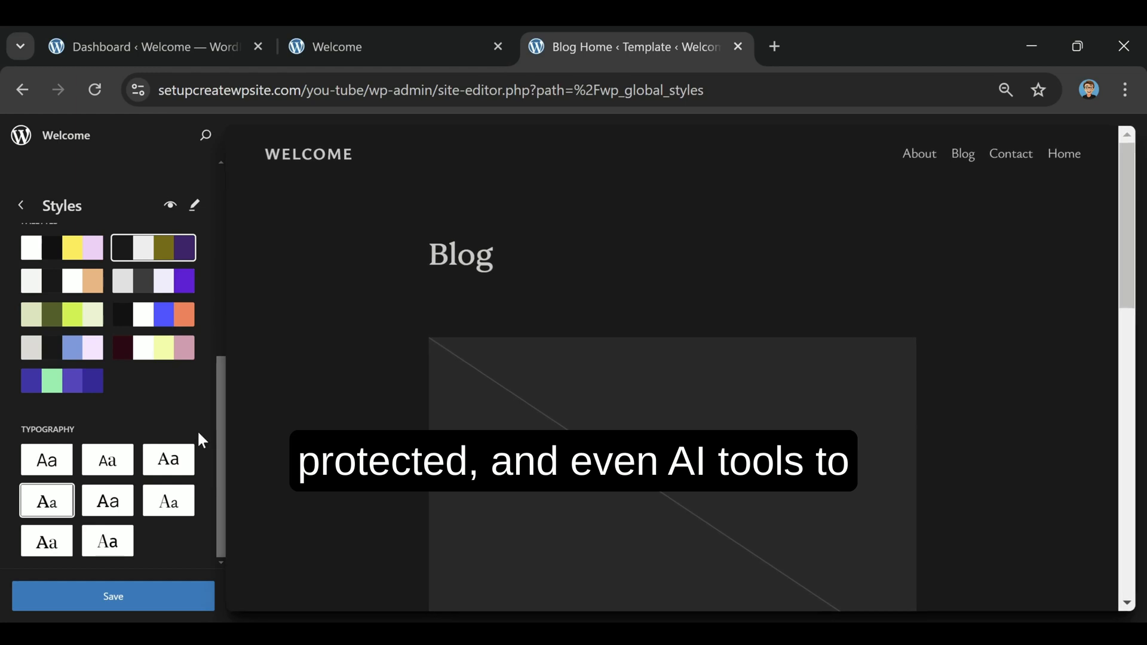
left_click(114, 596)
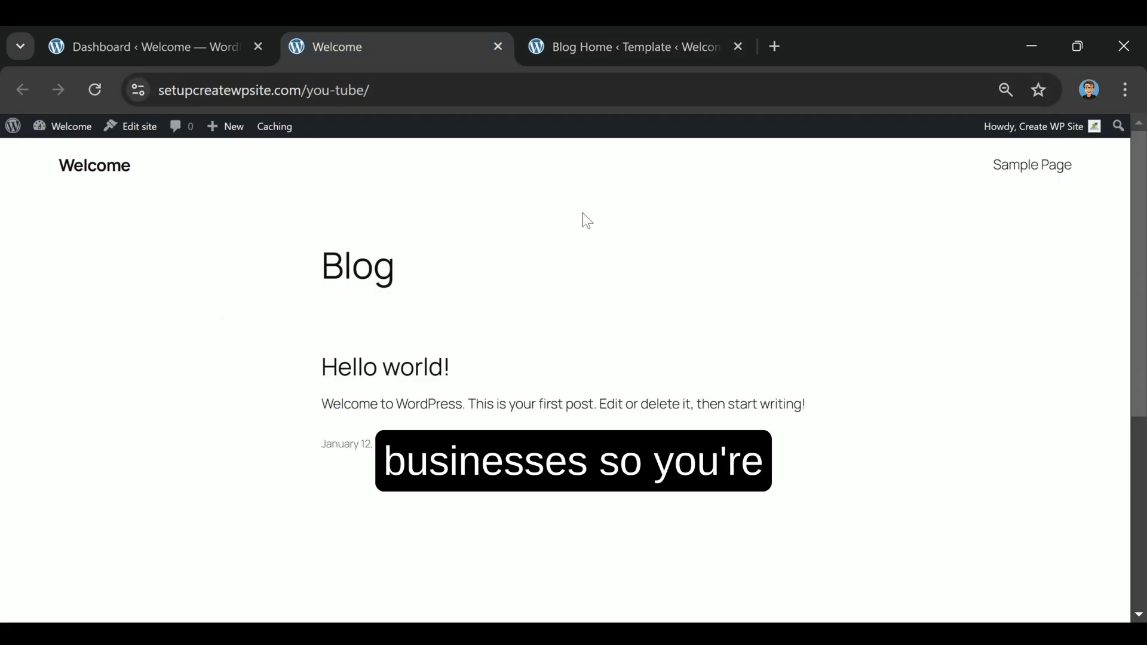
Reload the live site tab and scroll to confirm the saved dark style.
left_click(94, 90)
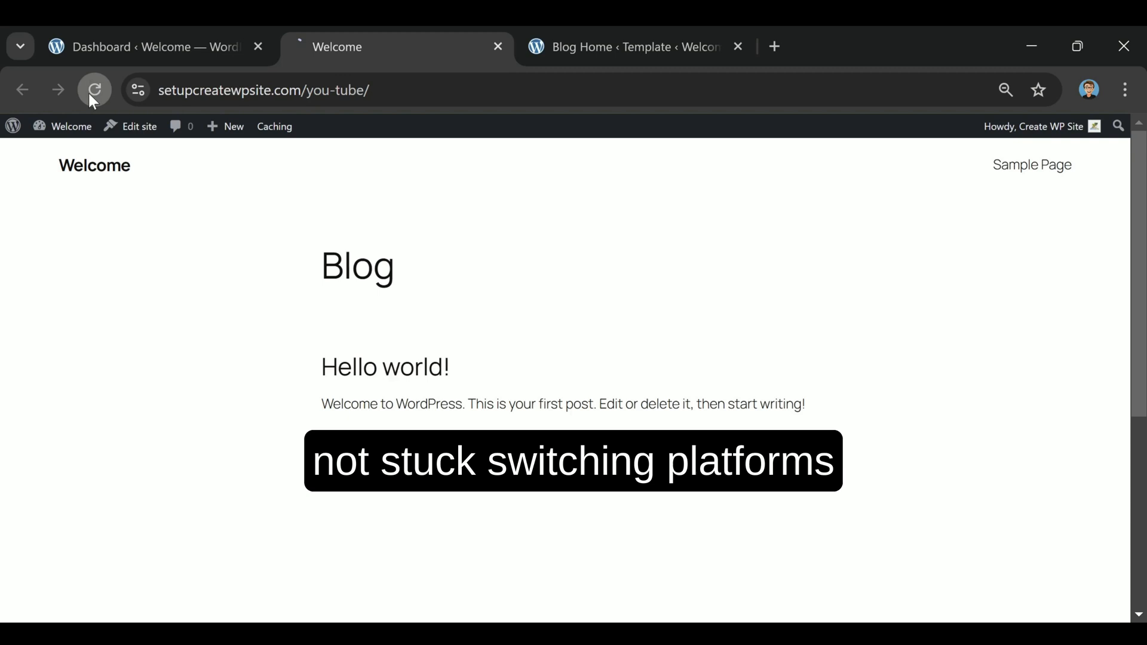
left_click(94, 89)
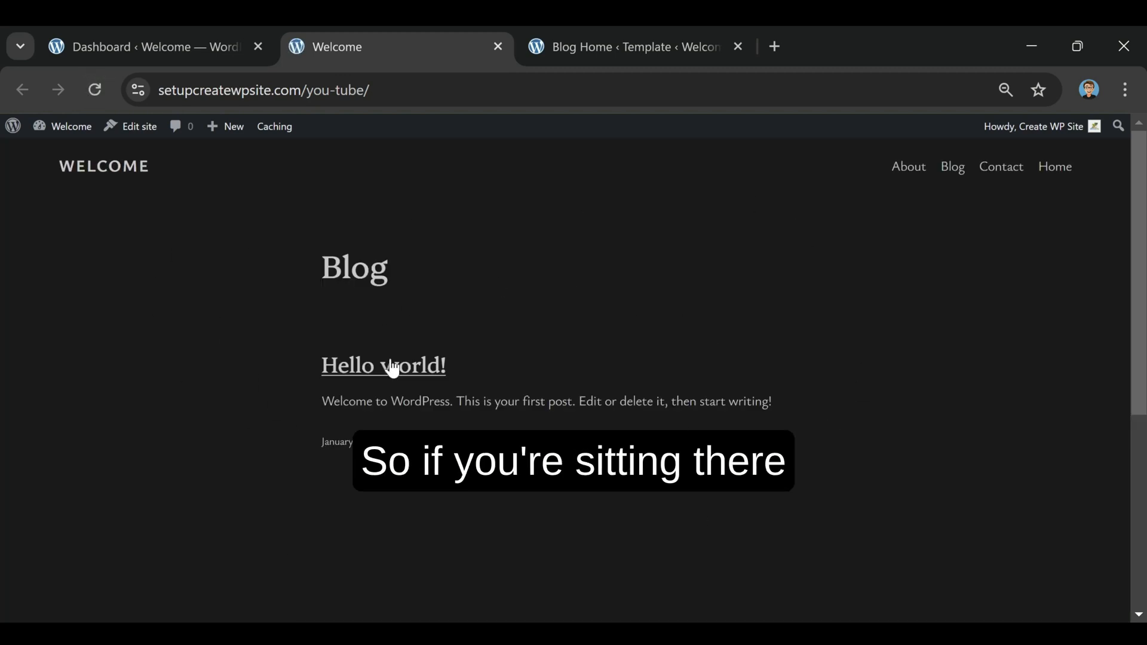
scroll("down", 3)
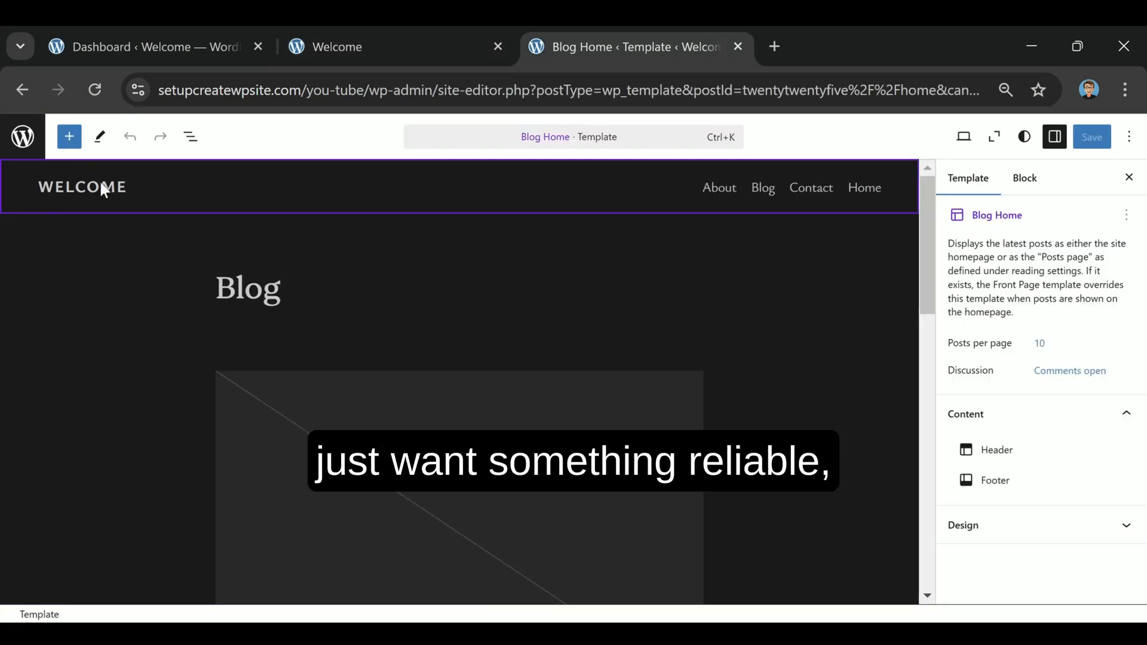
Replace the header Site Title text with 'DIGITAL TRAFFIC LAB' and save.
left_click(82, 186)
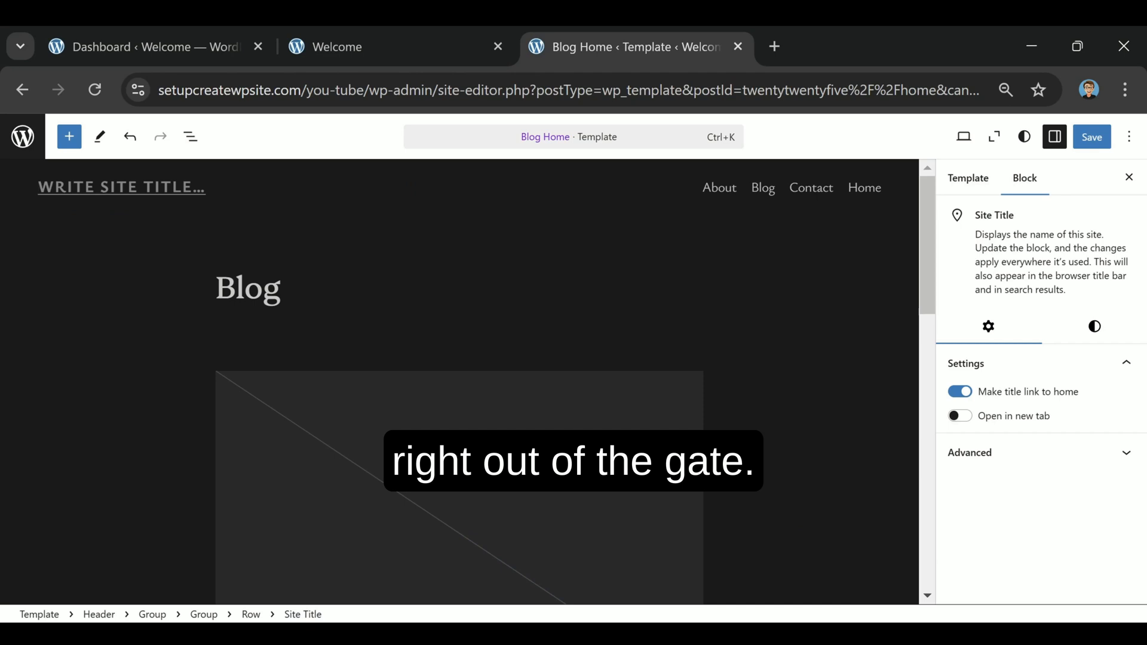
left_click(122, 187)
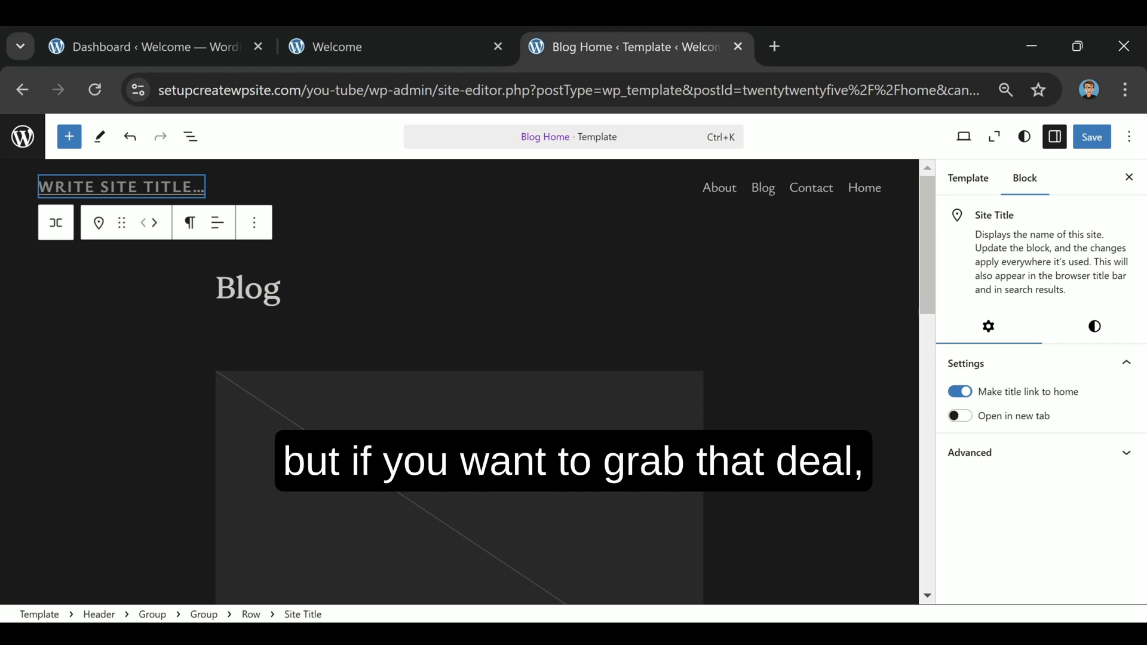
type("DIGITAL TRAFFIC LAB")
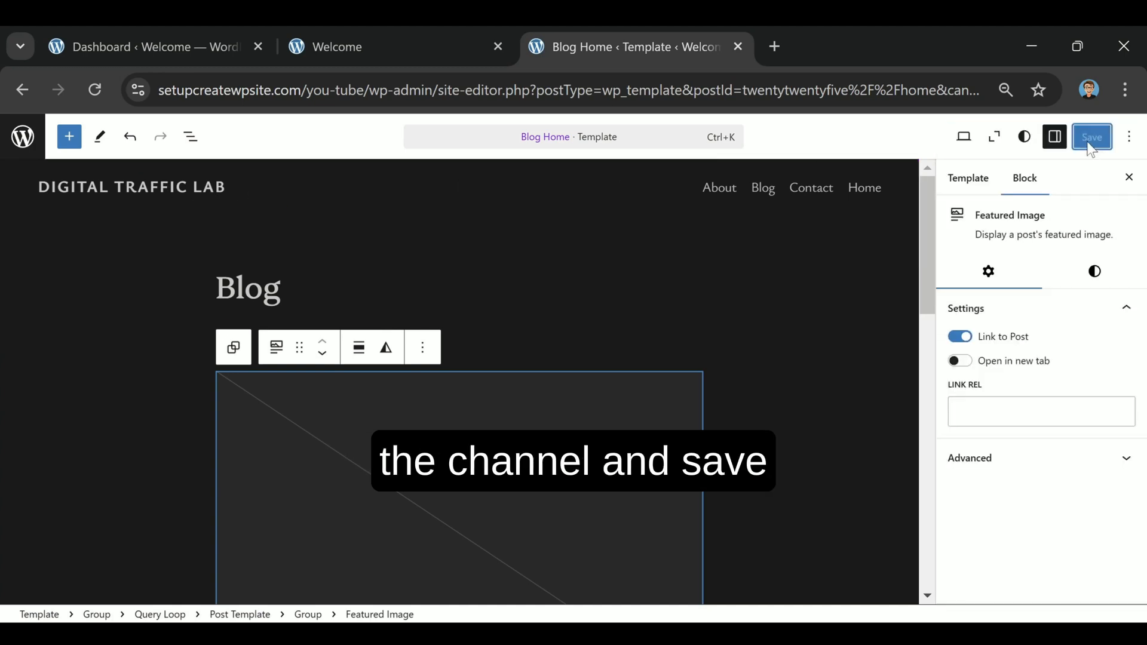
left_click(1092, 137)
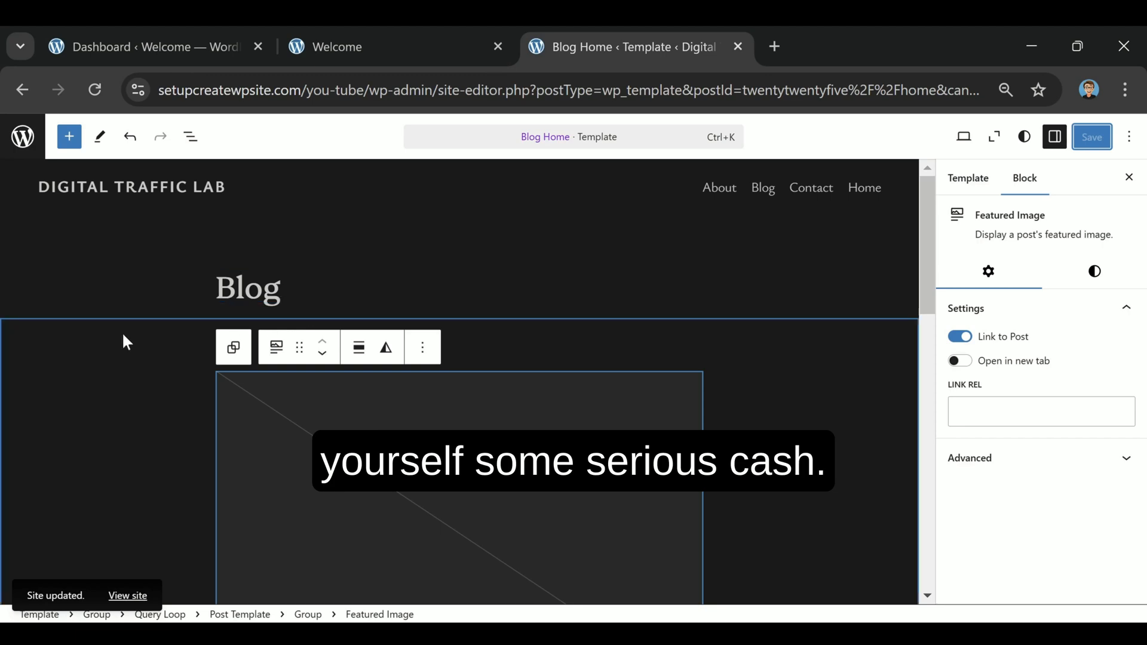